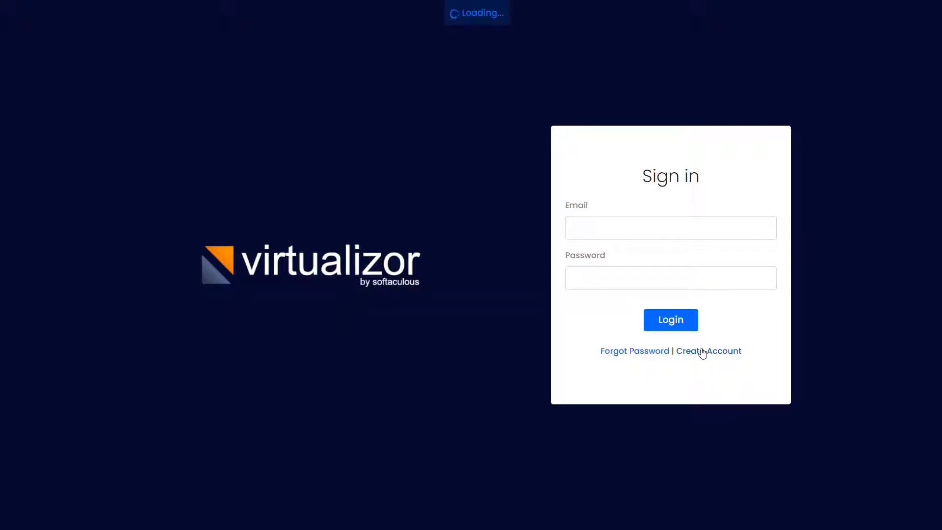
# Register a new Virtualizor account for Demo with a demo@virt… email and password.
pyautogui.click(707, 350)
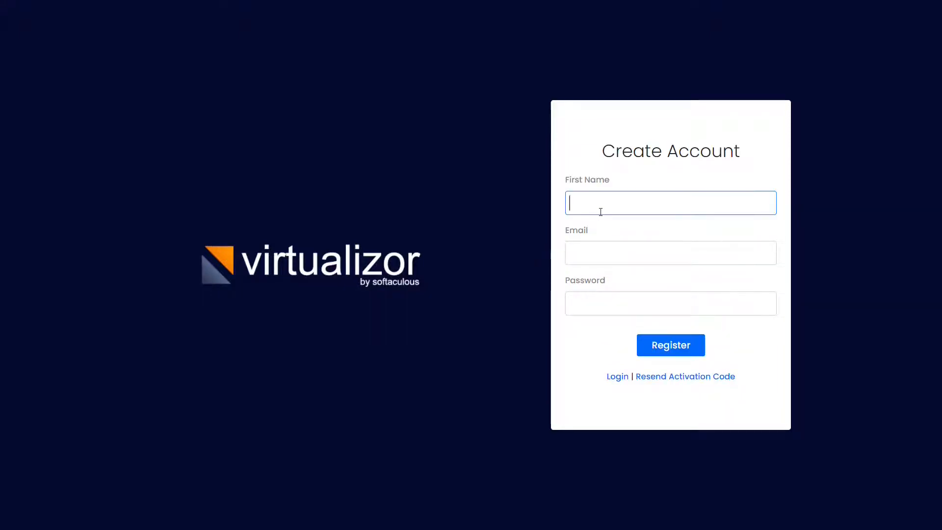
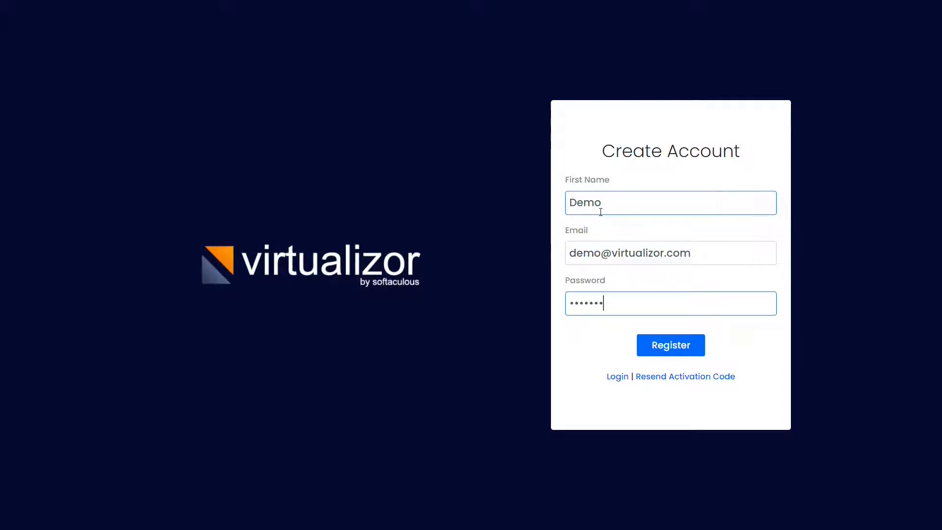
pyautogui.click(671, 345)
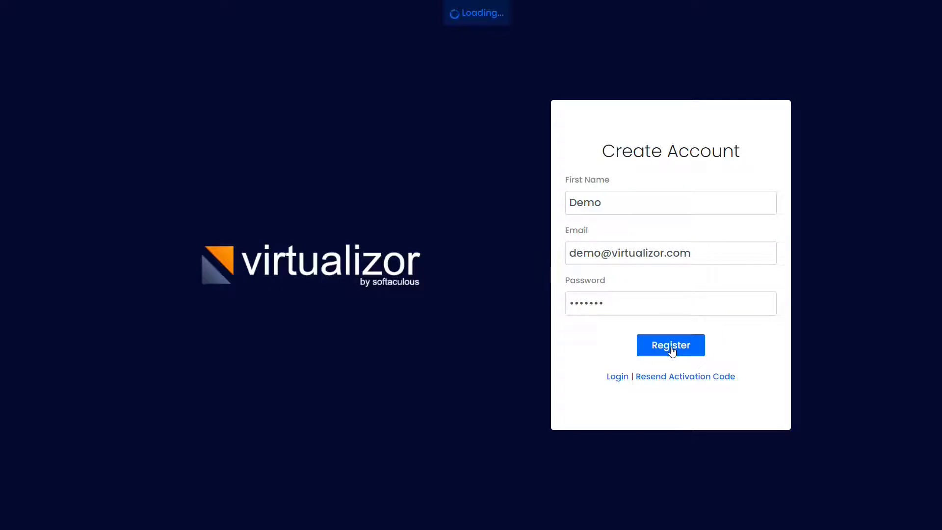
pyautogui.click(670, 344)
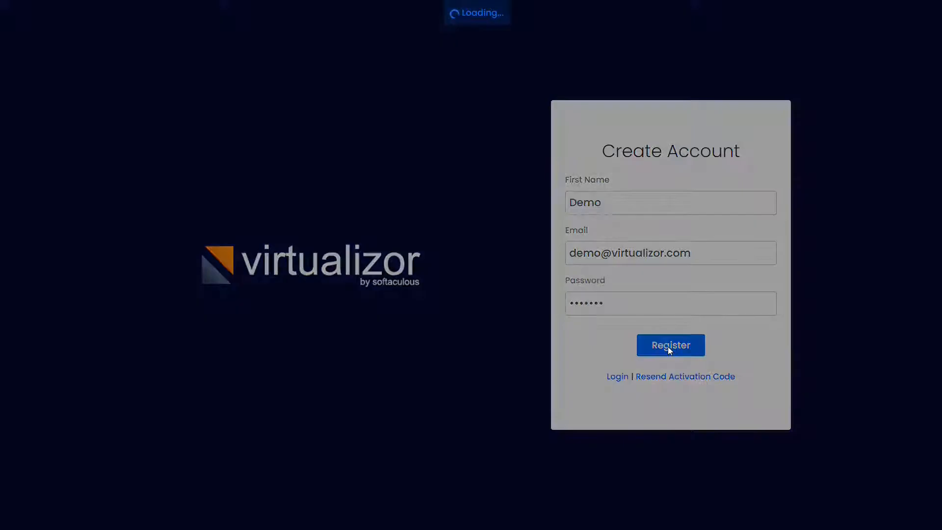
pyautogui.click(670, 345)
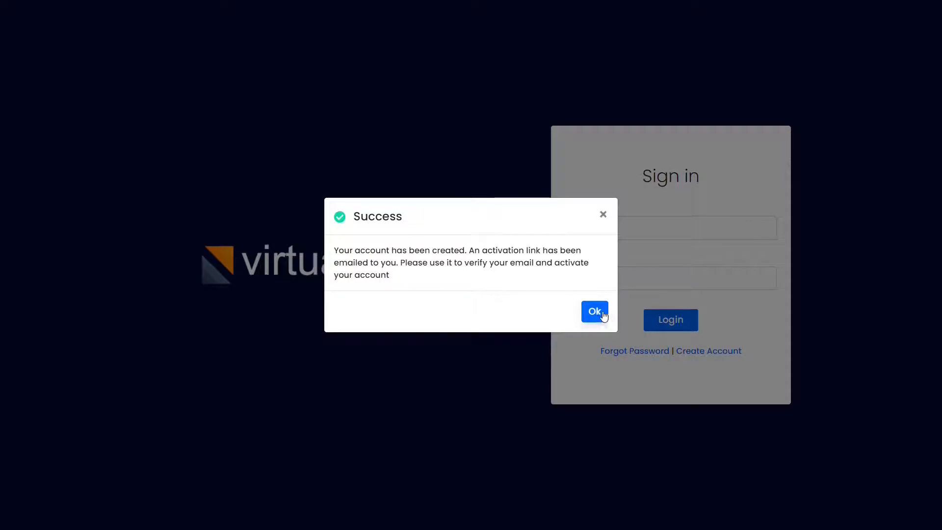
# Dismiss the success notice and log in with the demo account's email and password.
pyautogui.click(593, 311)
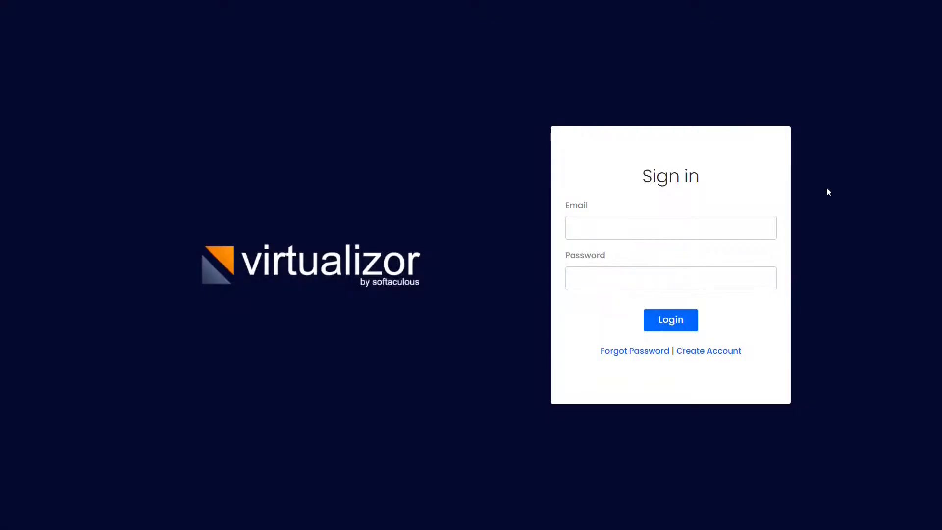
pyautogui.moveTo(137, 65)
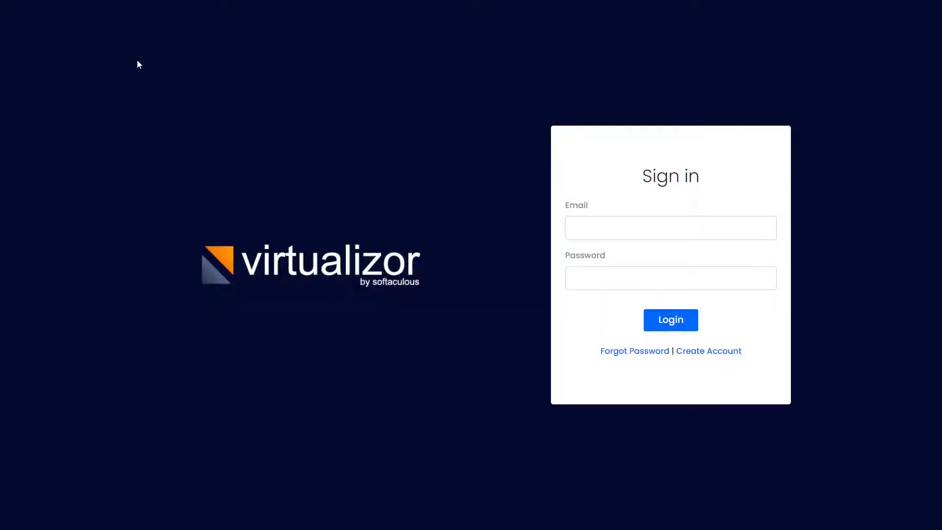
pyautogui.click(670, 228)
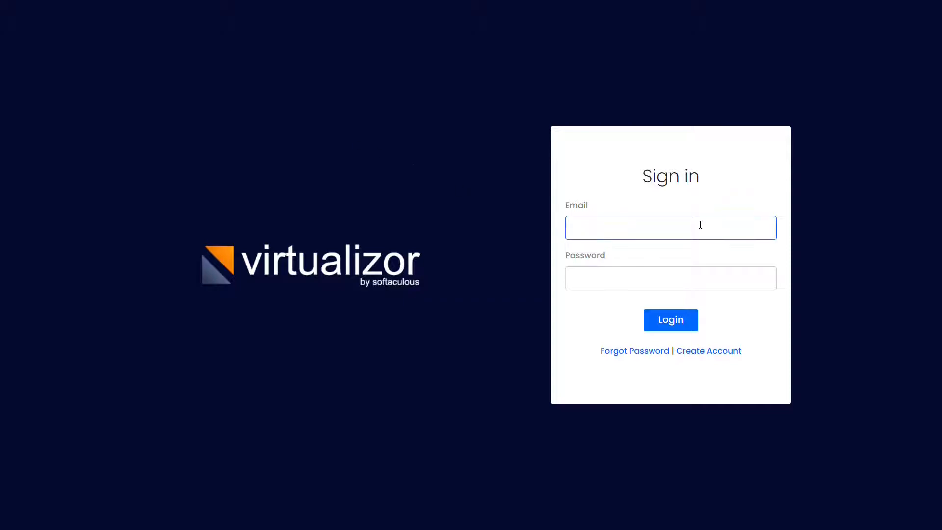
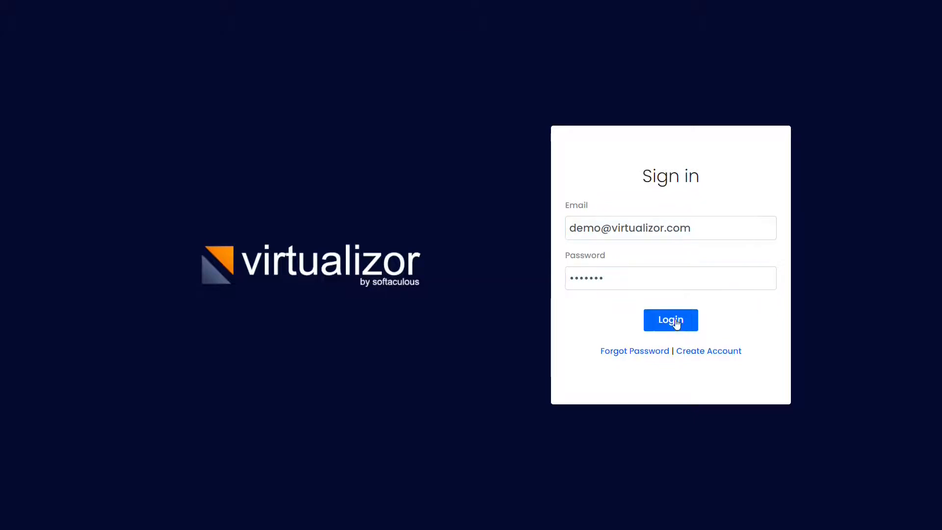
pyautogui.click(671, 320)
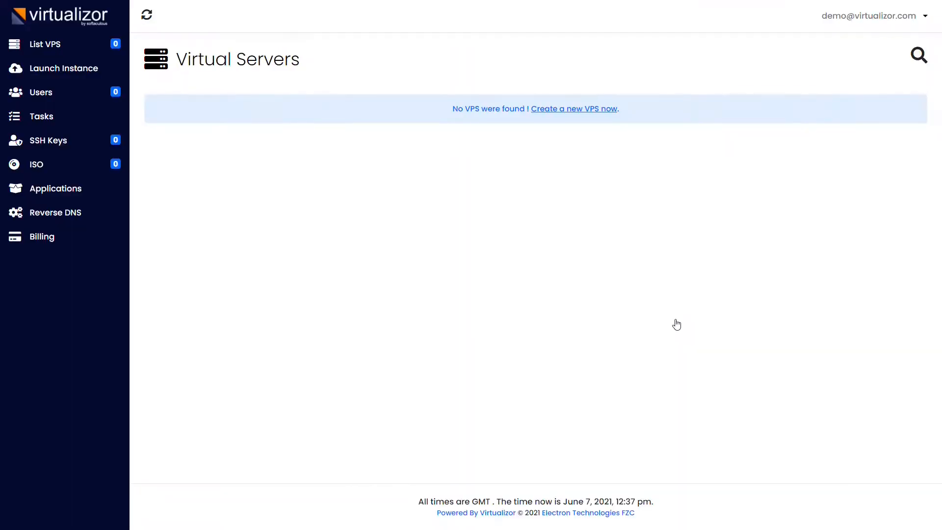
pyautogui.moveTo(546, 118)
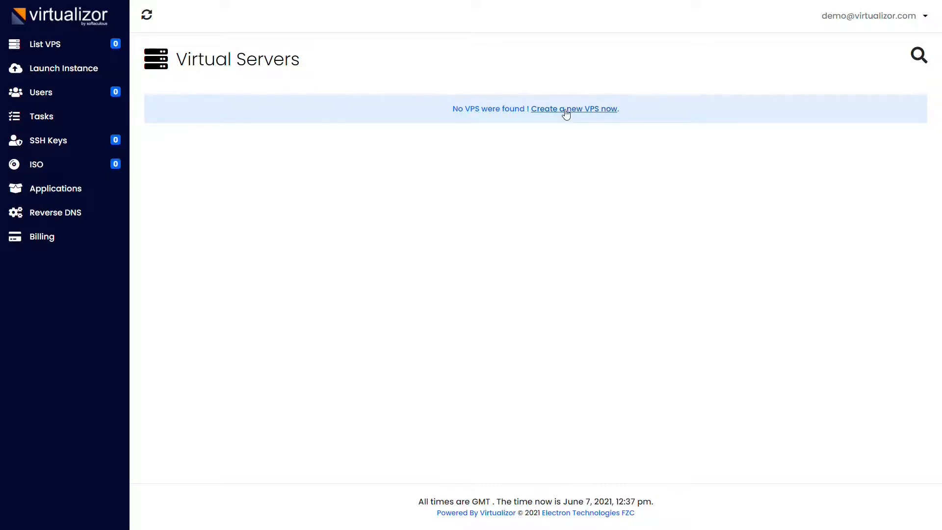
# After a launch fails for insufficient balance, add $100 in funds via PayPal.
pyautogui.click(62, 68)
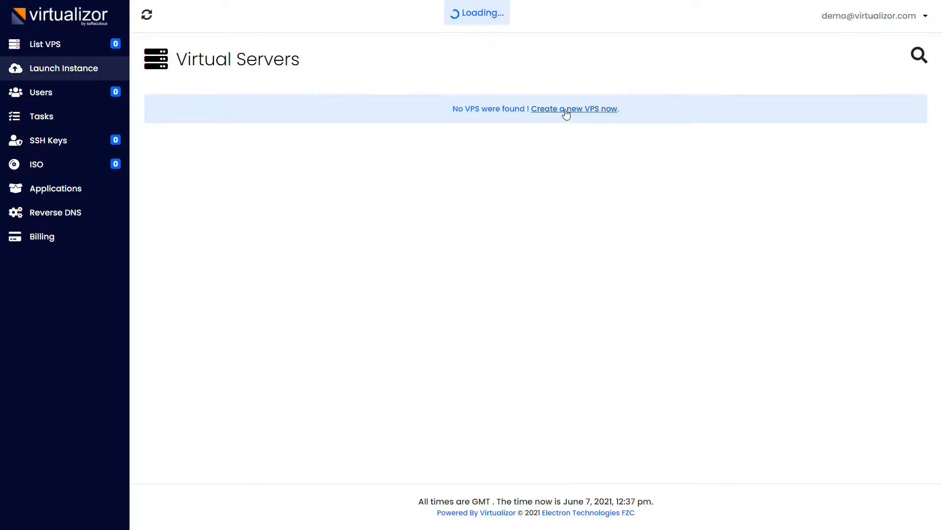
pyautogui.click(572, 109)
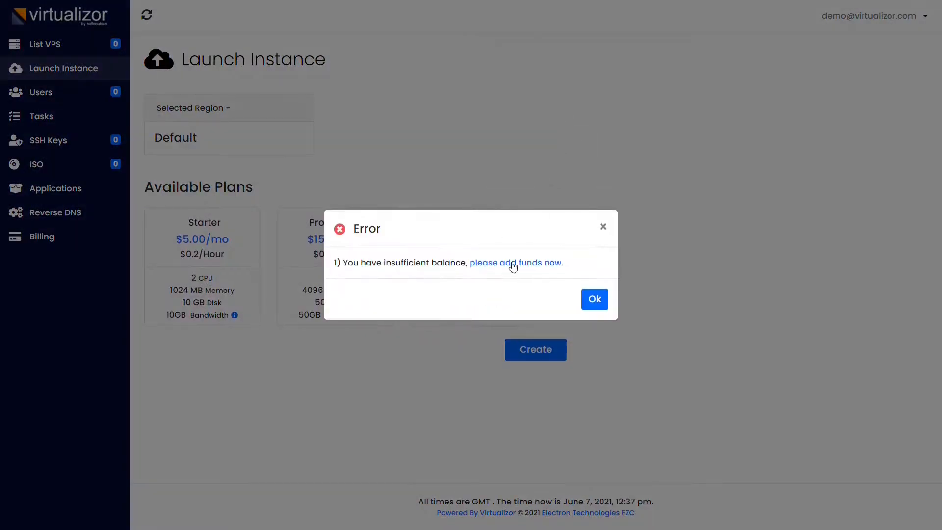
pyautogui.moveTo(524, 275)
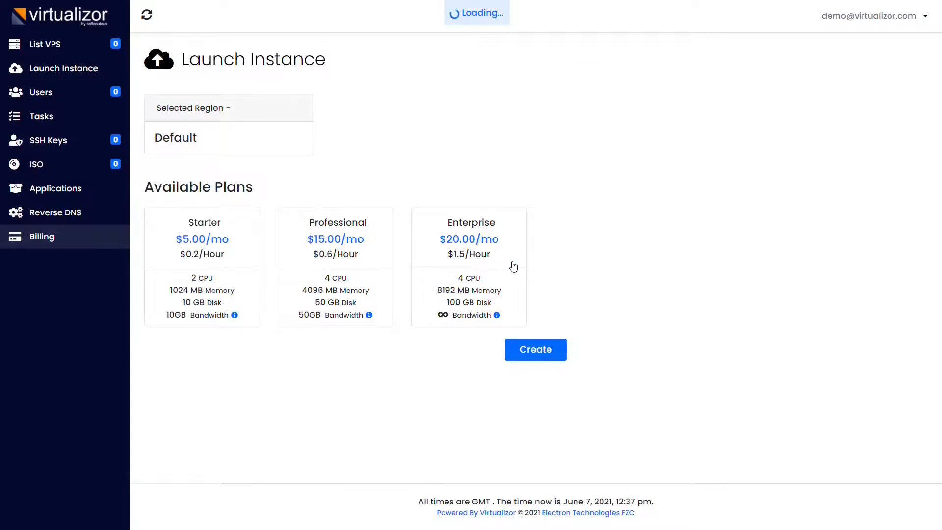
pyautogui.click(42, 235)
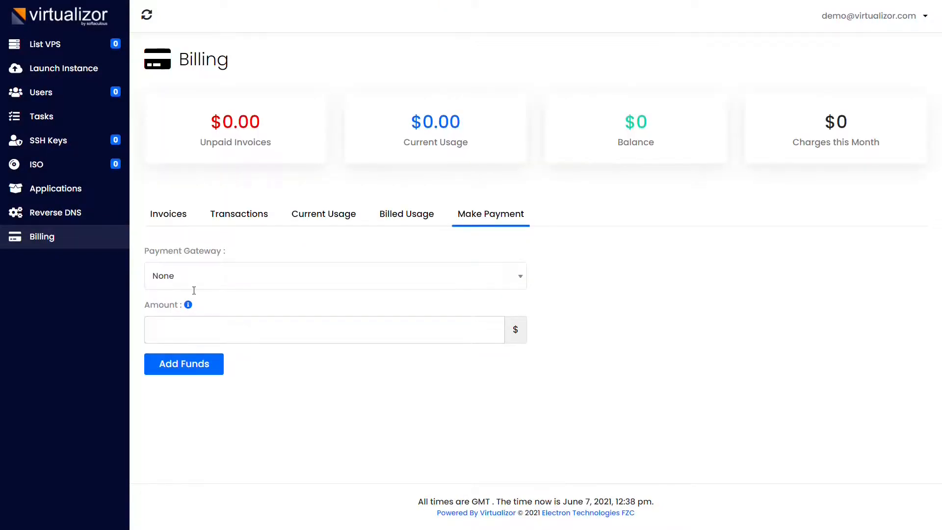
pyautogui.write('100')
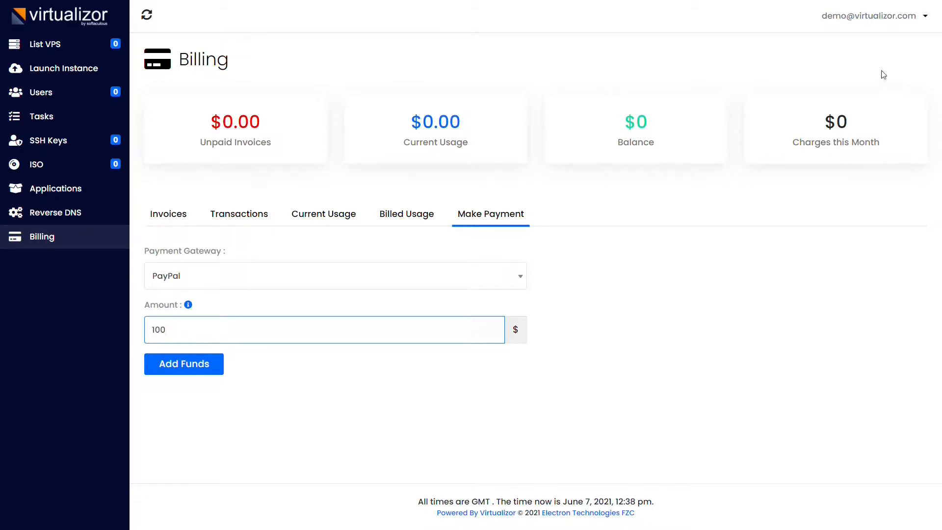
pyautogui.click(183, 363)
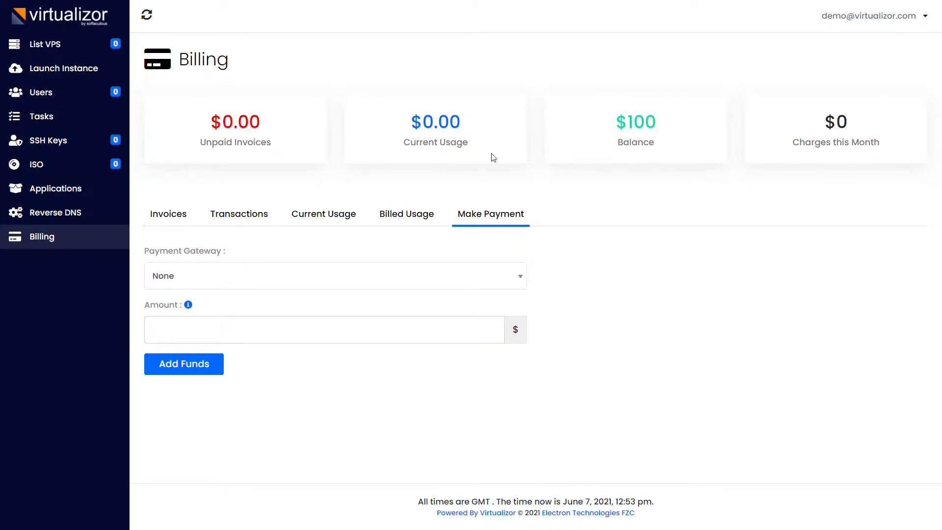
pyautogui.moveTo(565, 254)
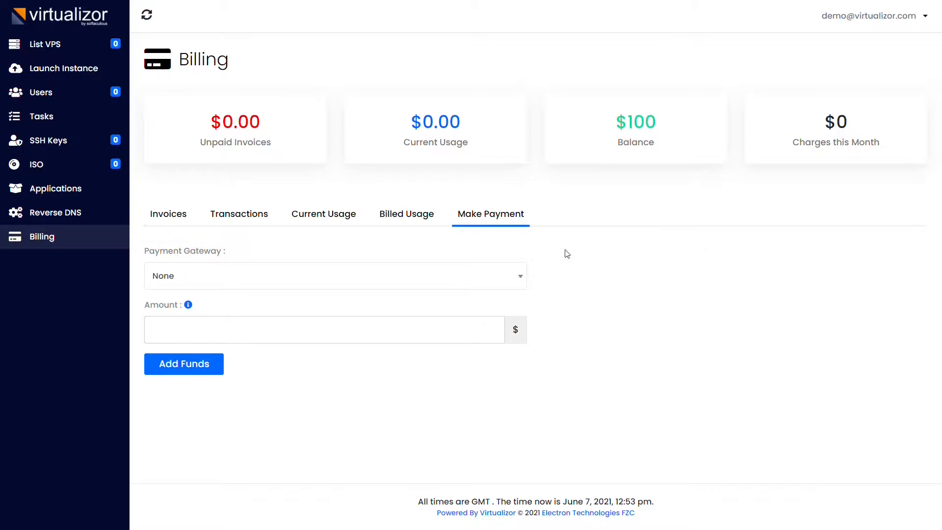
pyautogui.moveTo(62, 68)
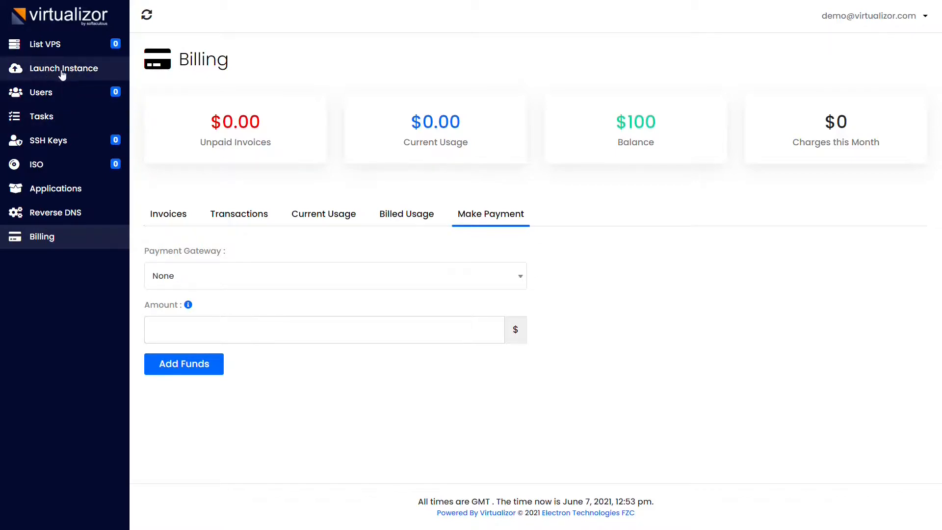
# Launch a Debian instance with hostname 'starter' and a generated root password, then confirm.
pyautogui.click(63, 68)
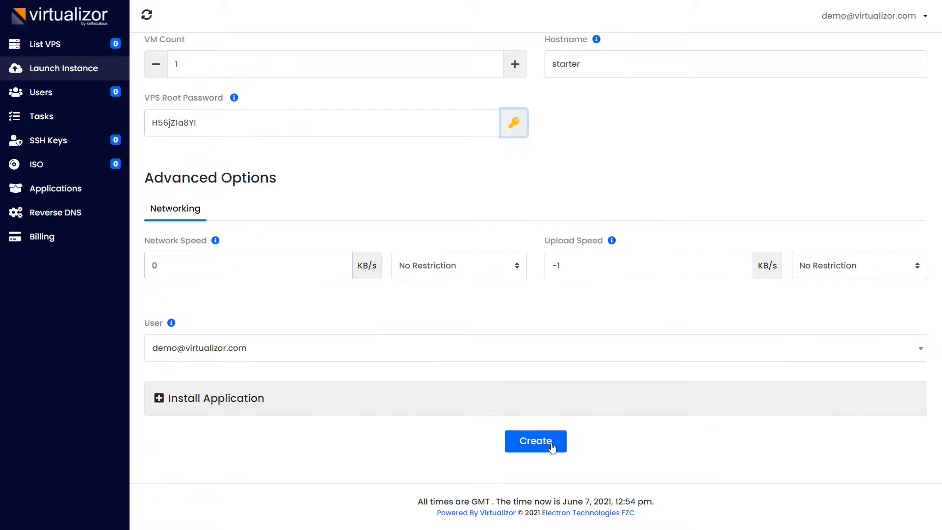
pyautogui.click(535, 441)
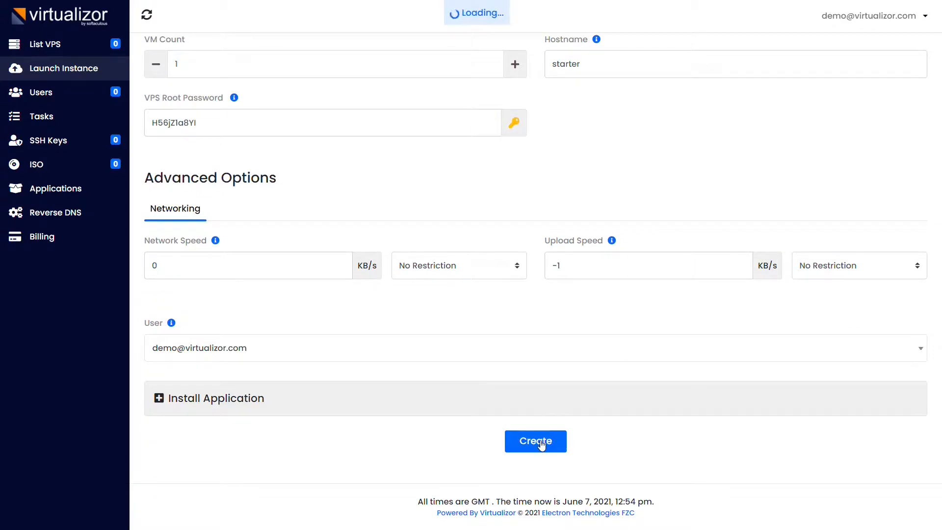
pyautogui.click(534, 441)
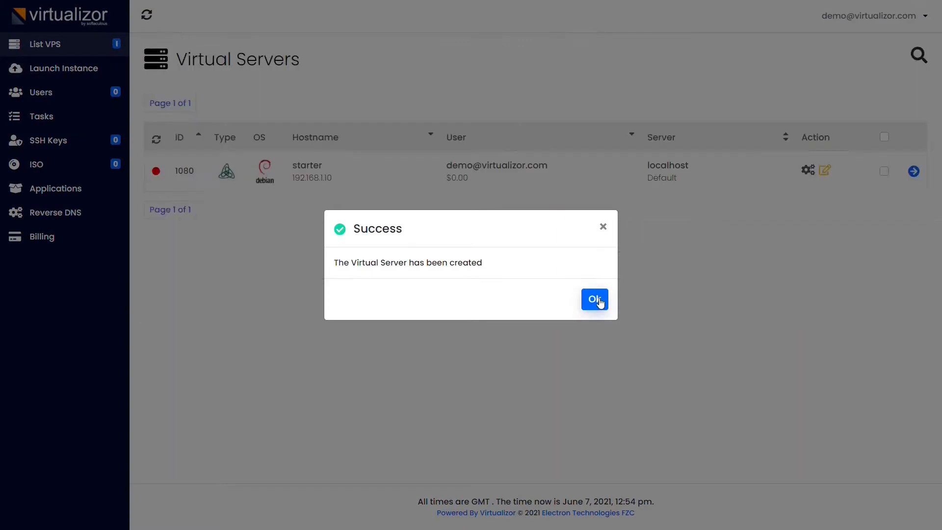
pyautogui.click(594, 300)
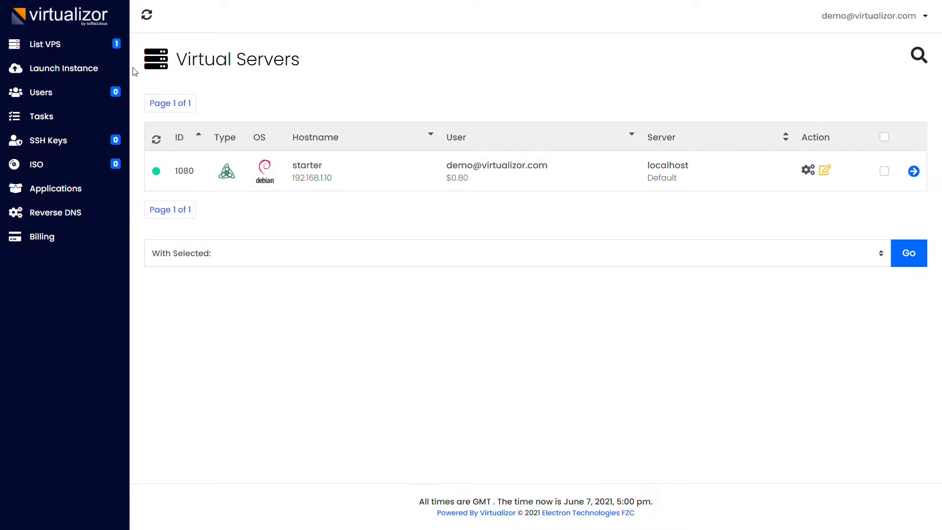
pyautogui.moveTo(273, 154)
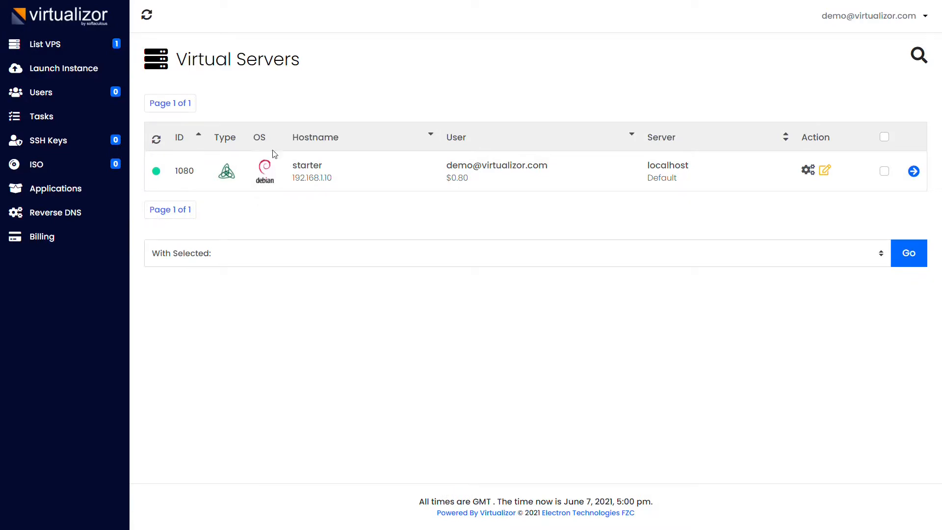
pyautogui.moveTo(101, 281)
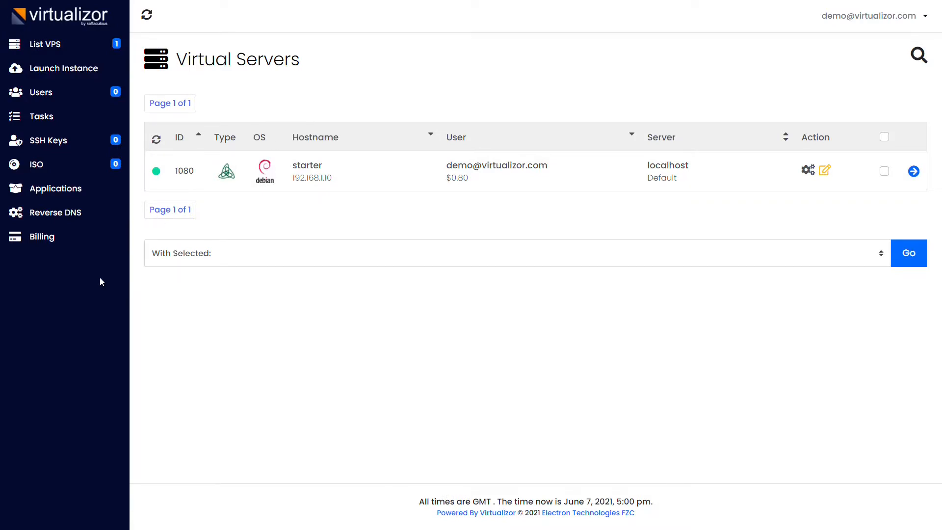
pyautogui.click(42, 236)
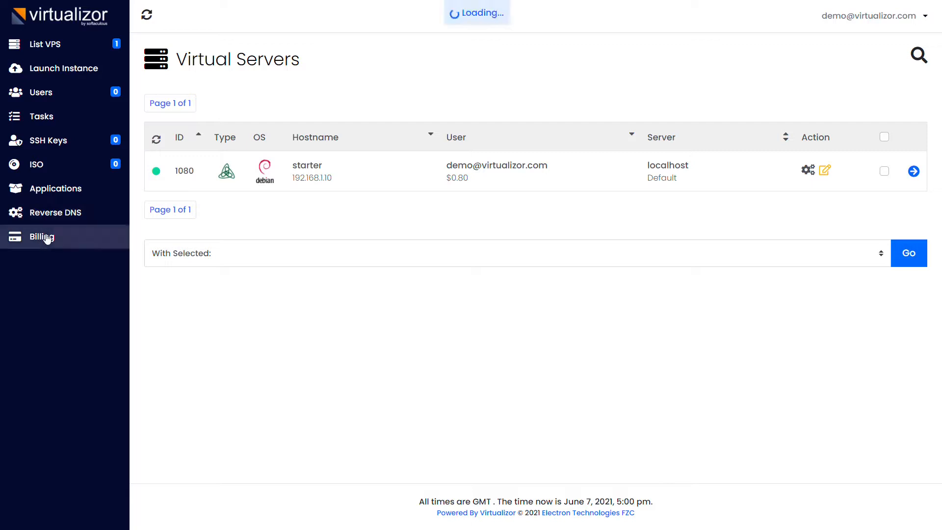
# On Billing, view the Invoices, Transactions, Current Usage ($1.20) and empty Billed Usage tabs.
pyautogui.click(41, 236)
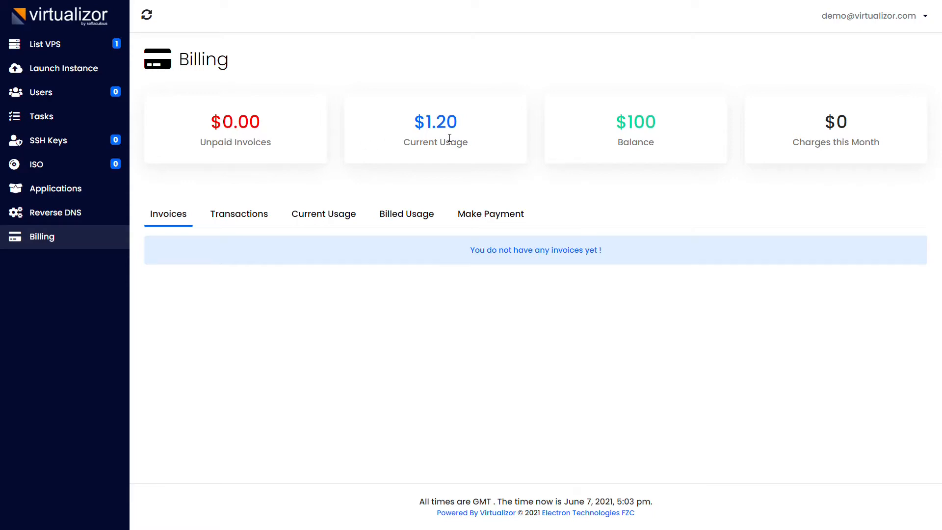
pyautogui.moveTo(565, 163)
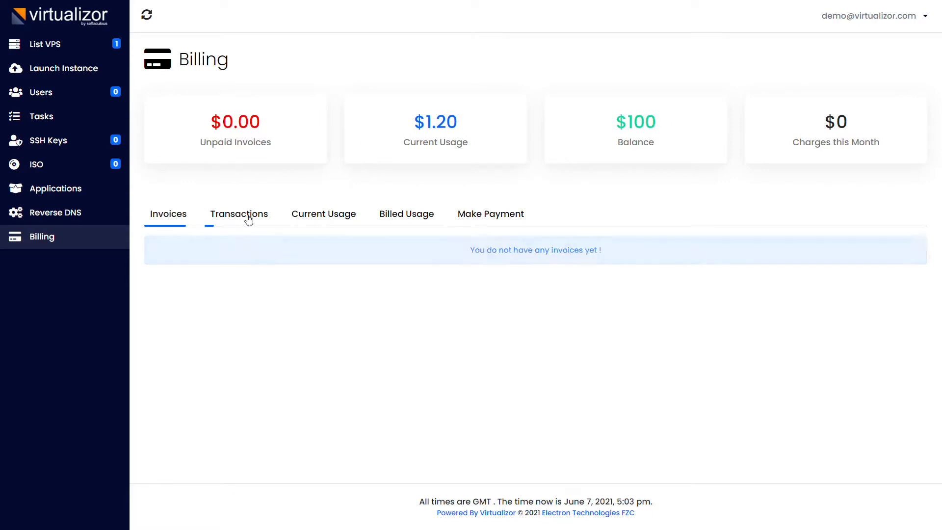
pyautogui.click(239, 214)
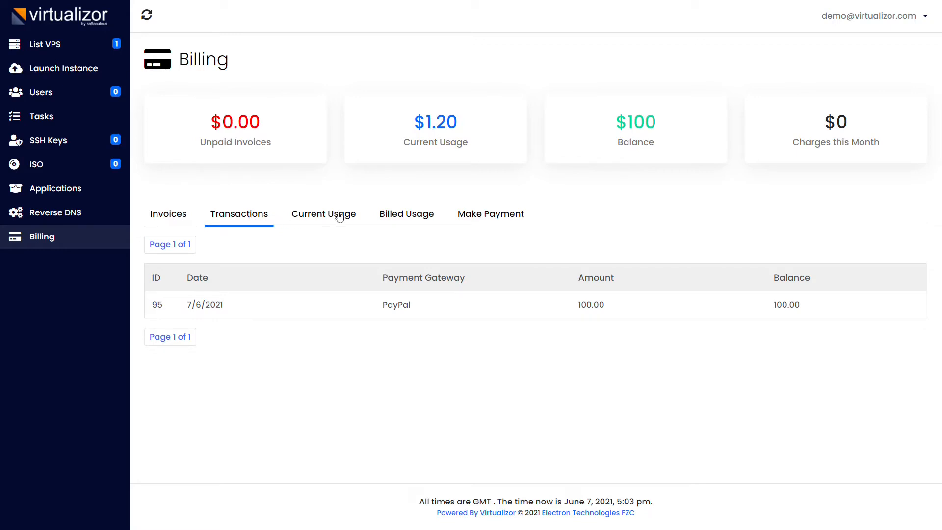
pyautogui.click(323, 214)
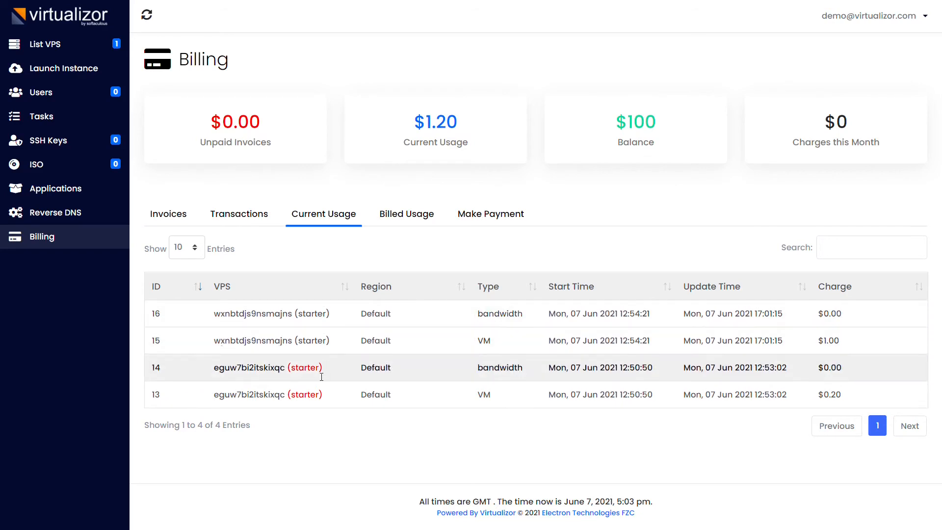
pyautogui.click(407, 214)
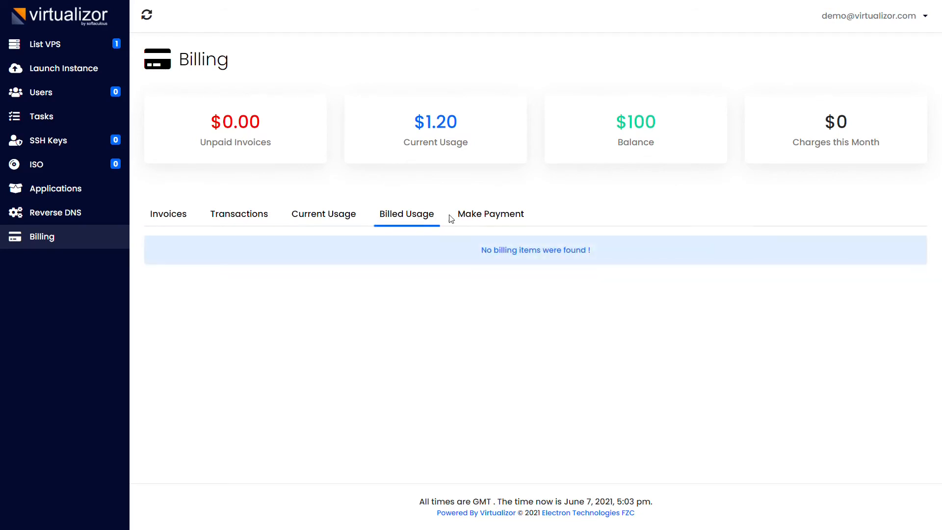